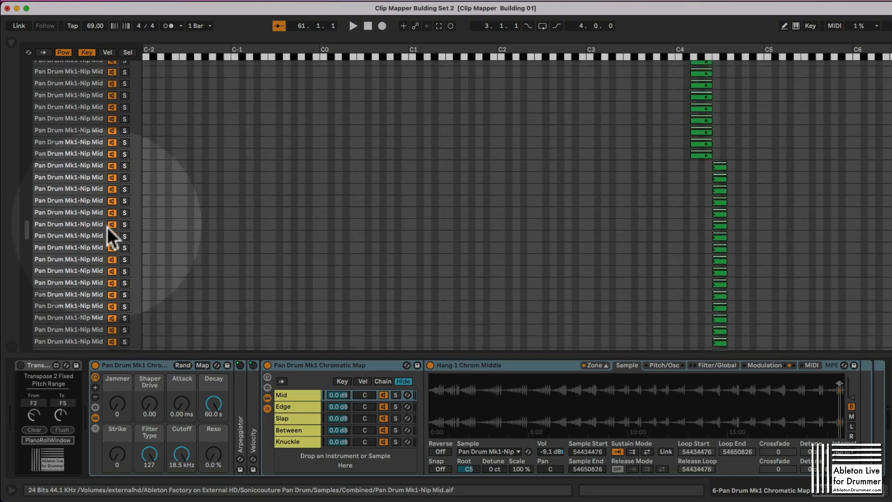
- Select a drum pad row and show its allowed F2–G3 pitch range on the keyboard display
scroll("down", 3)
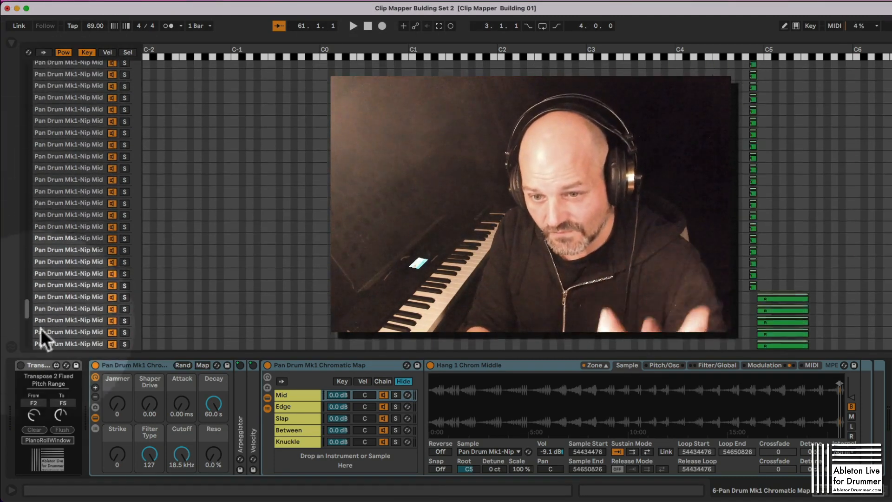
left_click(68, 320)
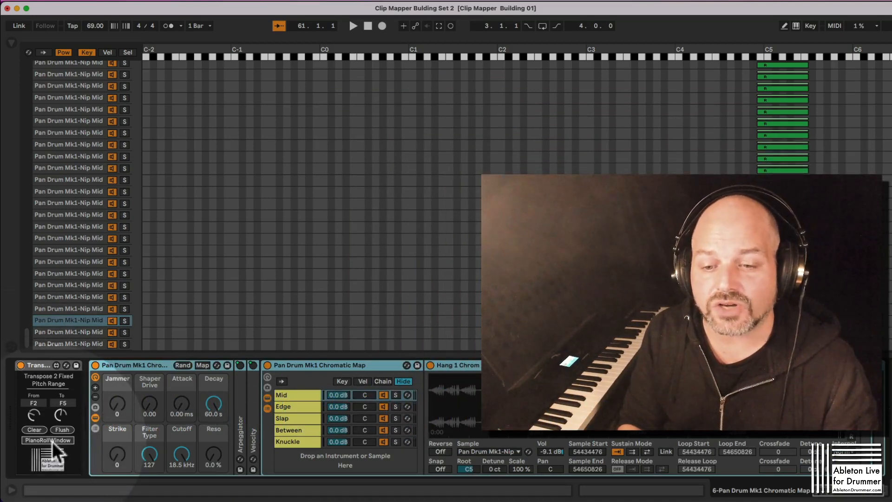
left_click(48, 439)
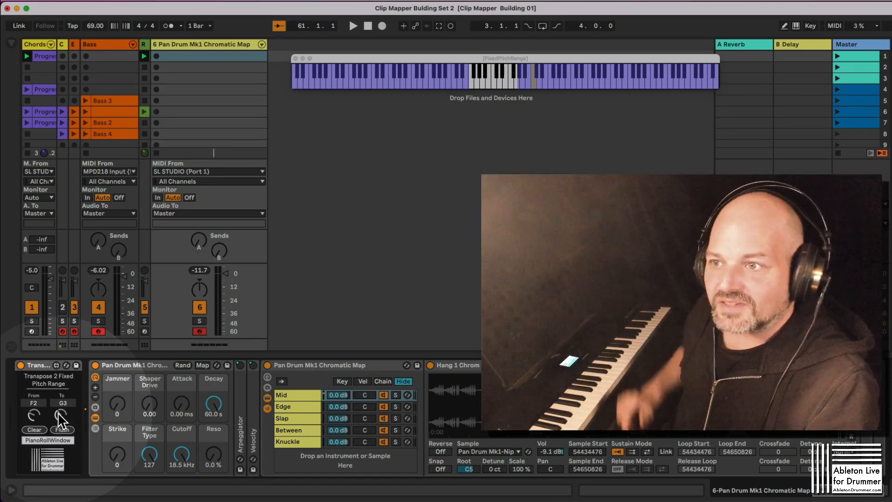
mouse_move(538, 88)
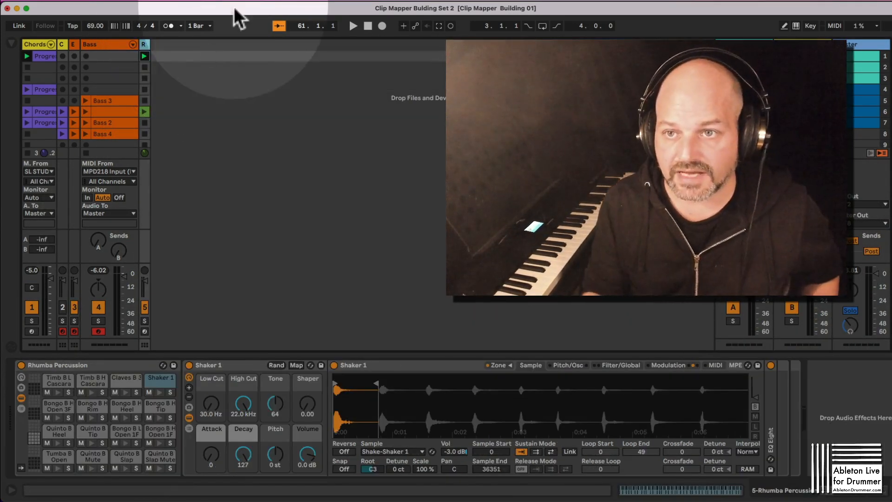
- Start playback and show the jazz Progression clip's notes on the Chords track
left_click(104, 44)
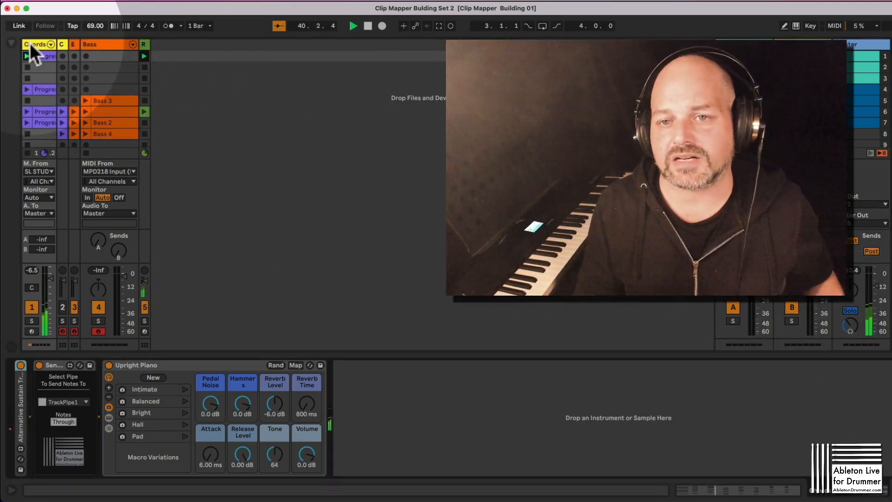
left_click(26, 56)
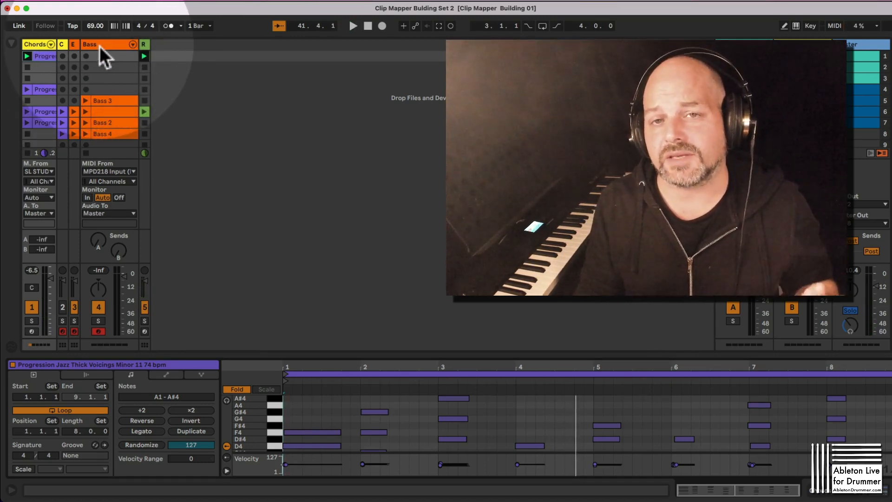
- Select the Bass track to reveal its pitch trigger, C-2–B1 range device and saw bass
left_click(85, 55)
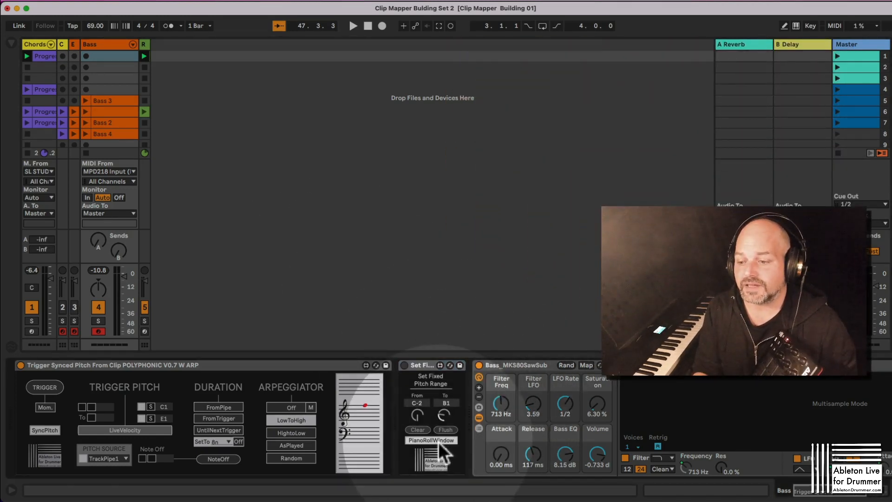
- Show the Bass track's C-2–B1 range on the keyboard display and resume playback
left_click(431, 439)
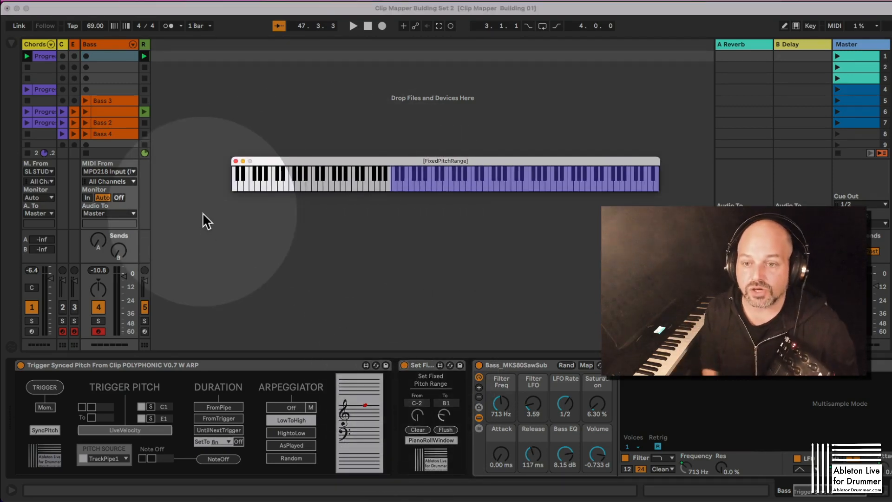
left_click(353, 26)
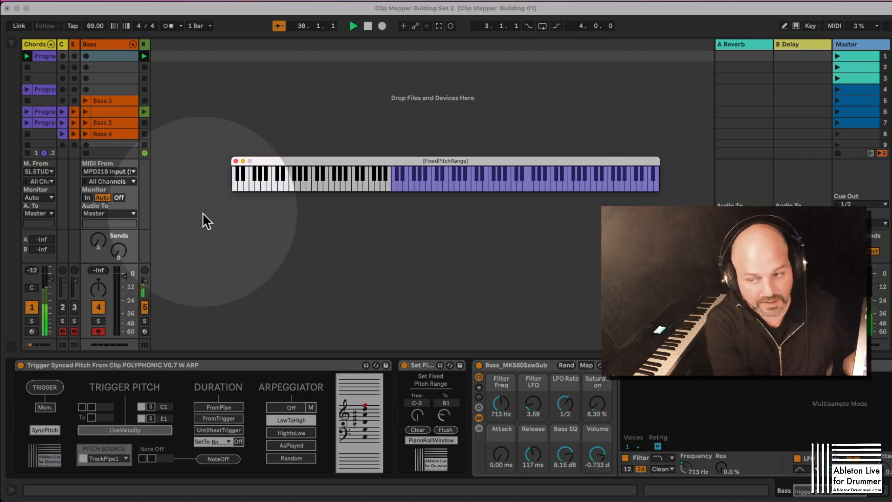